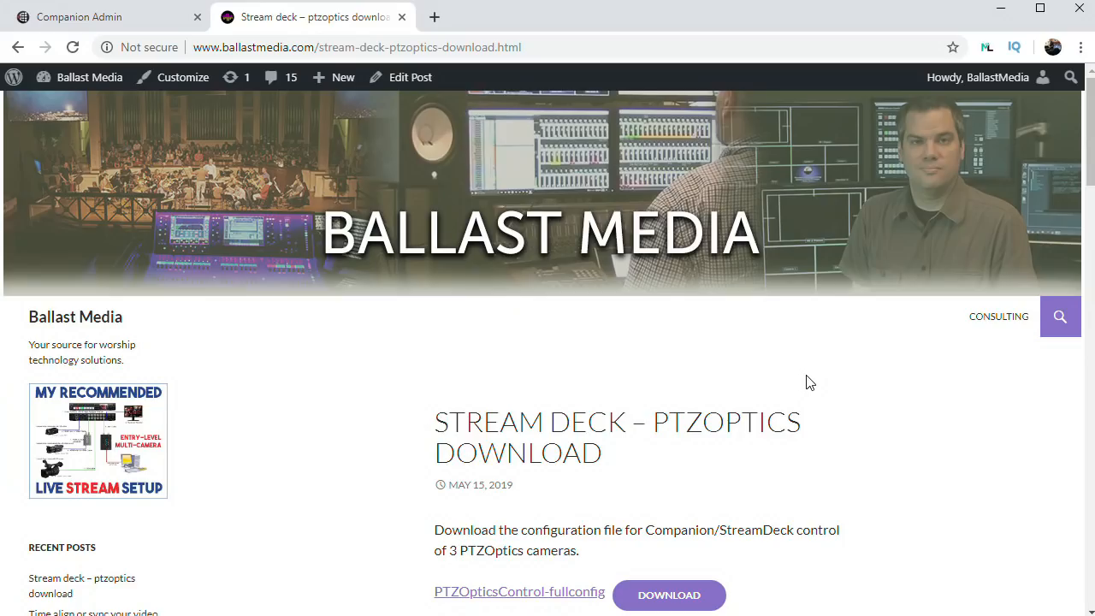
# Download PTZOpticsControl-fullconfig from the Ballast Media post
pyautogui.scroll(-3)
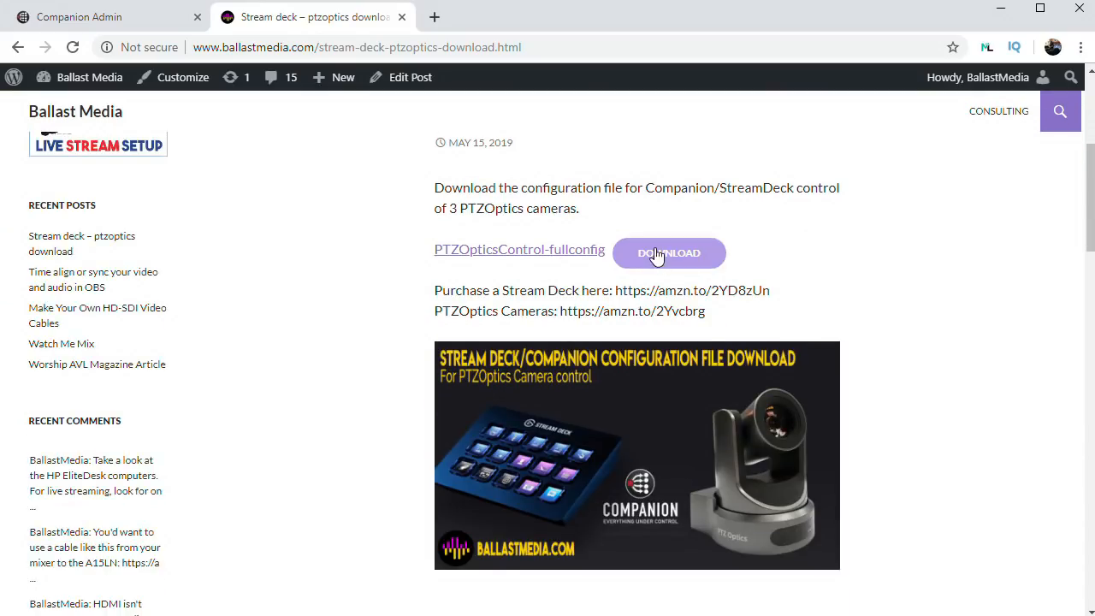
pyautogui.click(669, 253)
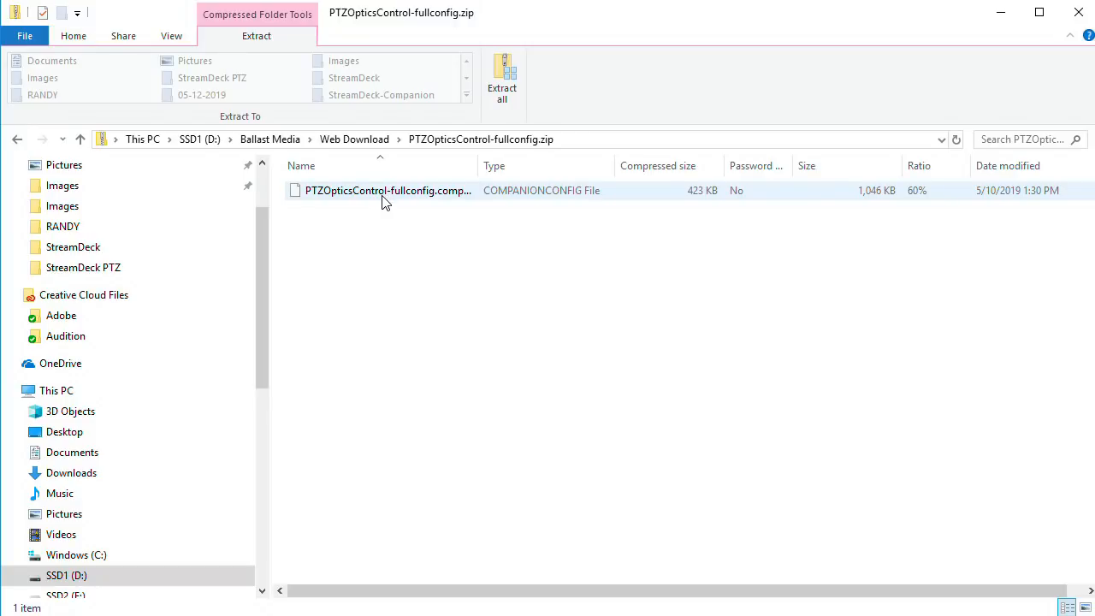
# Select the .companionconfig file inside PTZOpticsControl-fullconfig.zip
pyautogui.click(502, 77)
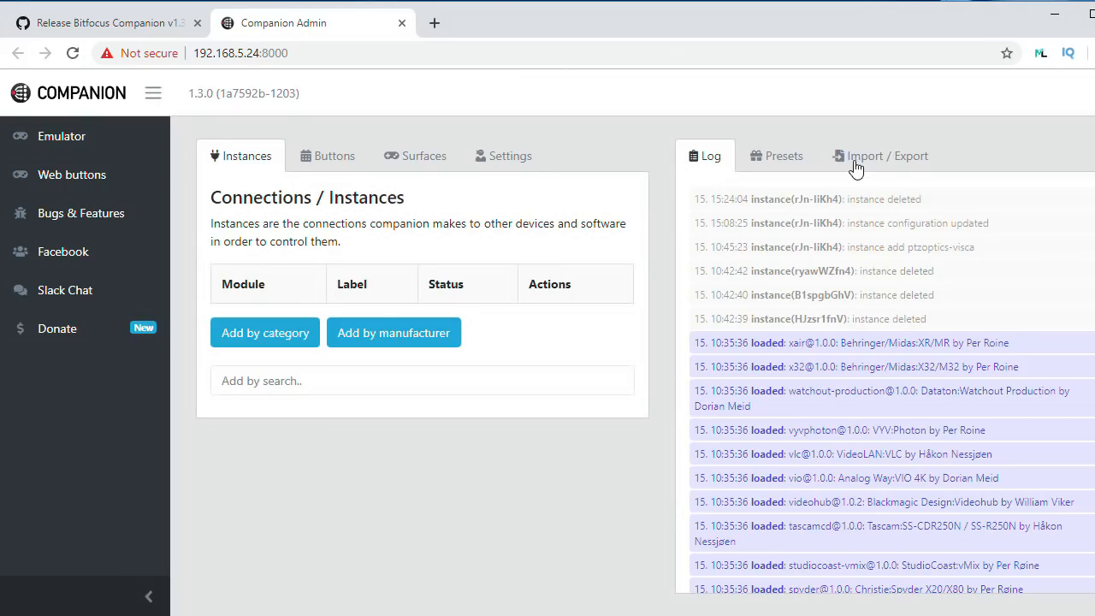
# Import the PTZOptics .companionconfig file from Import / Export and preview its camera pages
pyautogui.click(888, 156)
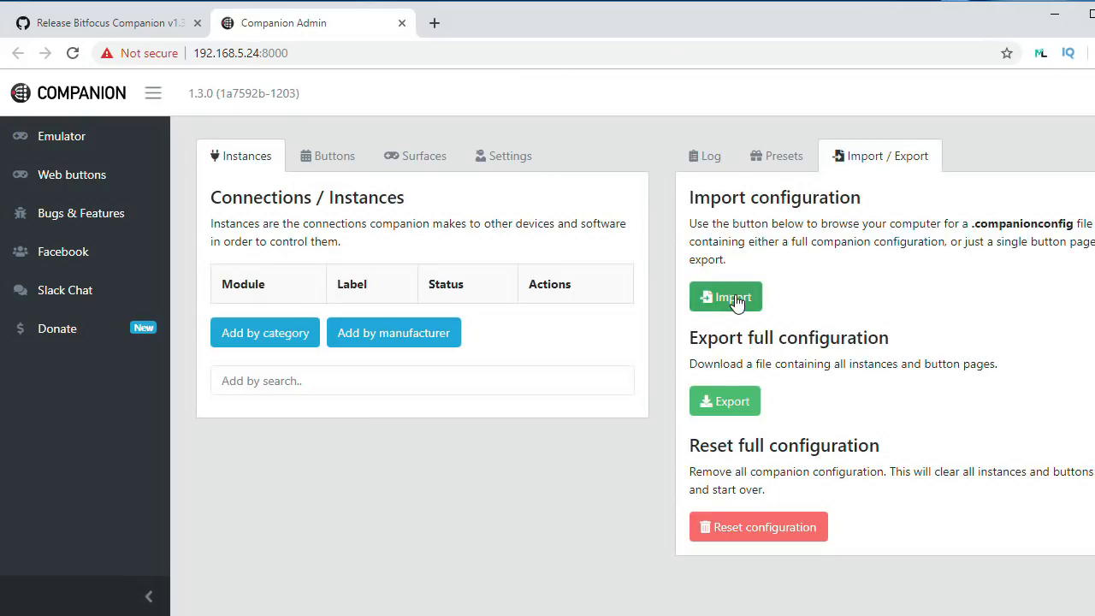
pyautogui.click(726, 296)
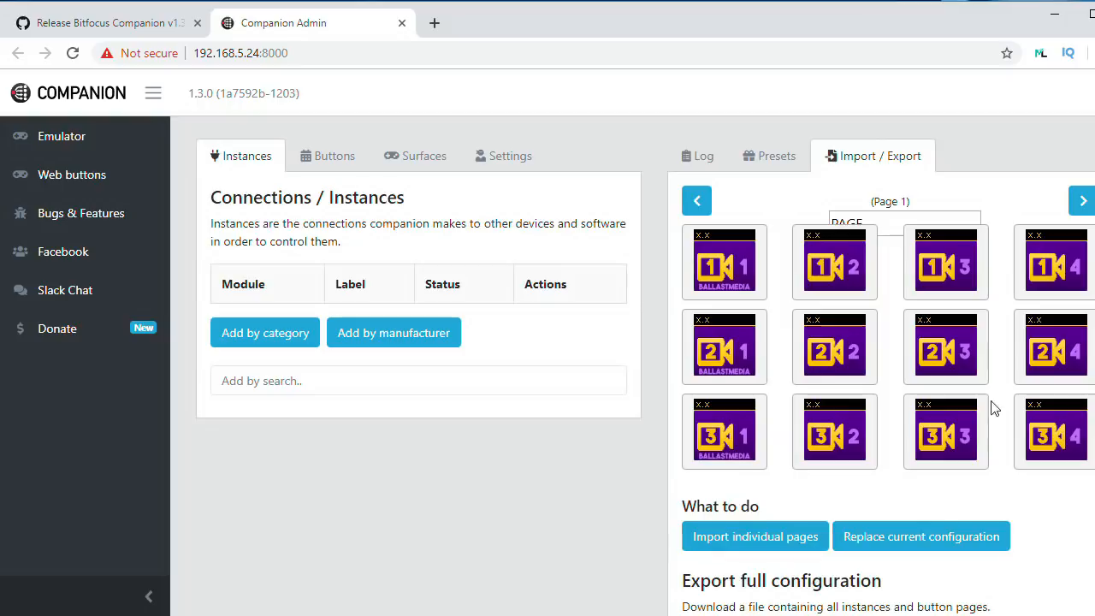
pyautogui.scroll(-3)
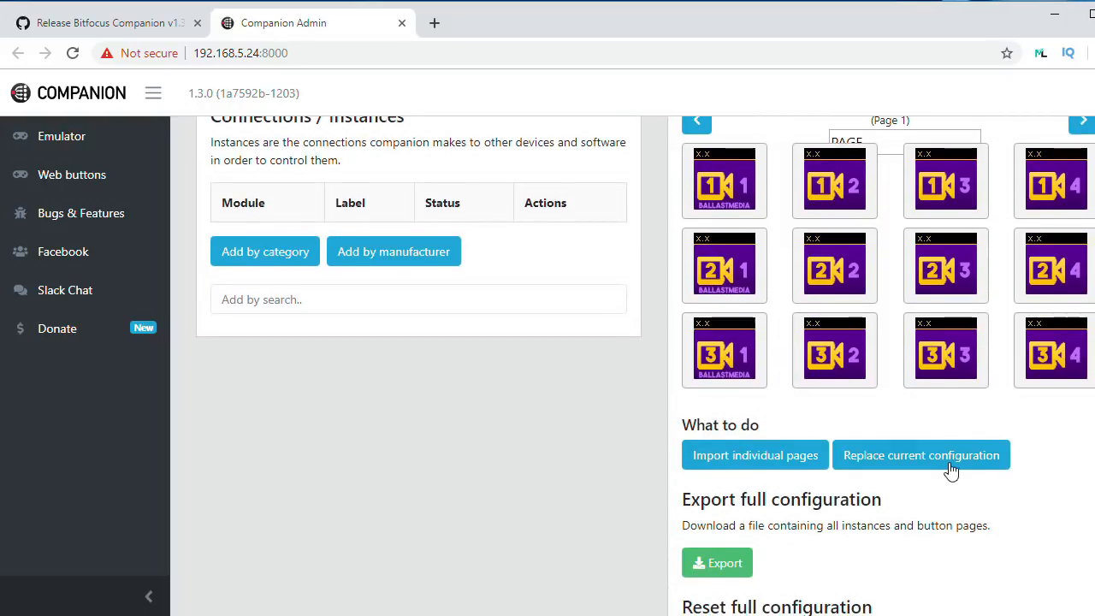